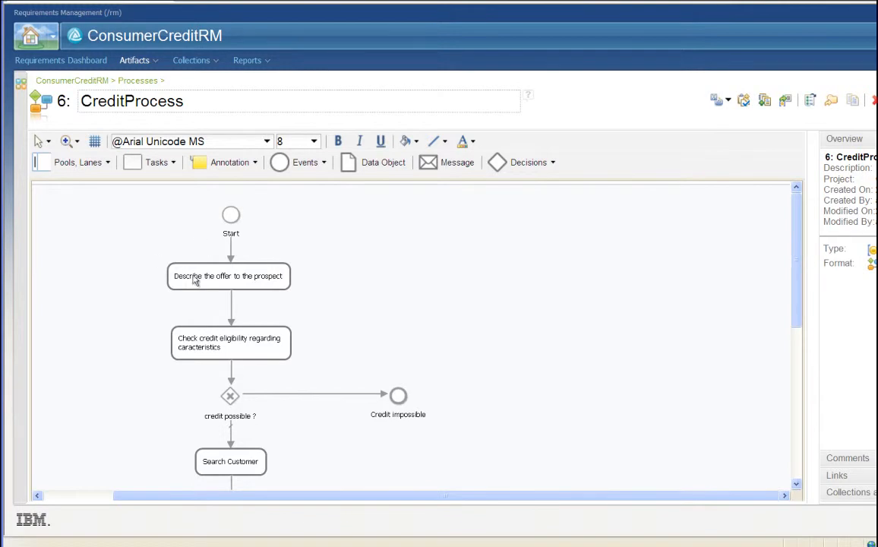
mouse_move(608, 340)
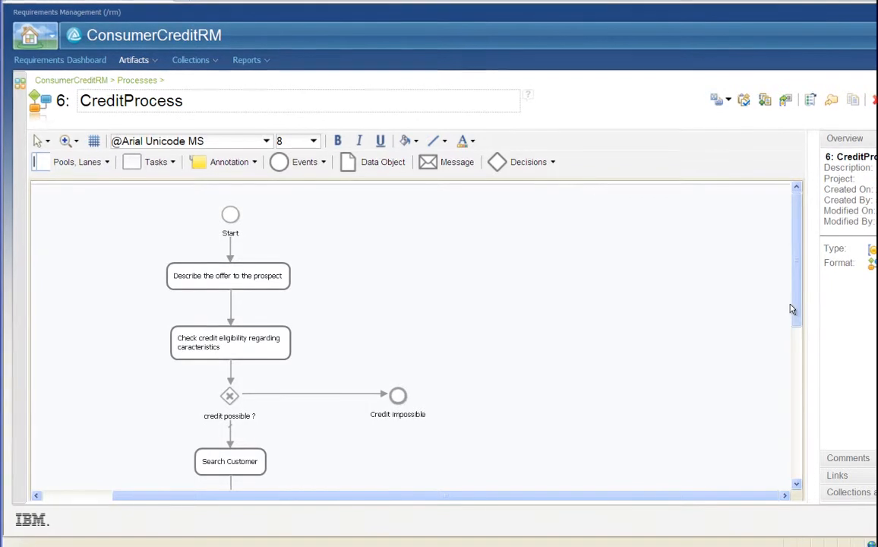
Scroll down through the CreditProcess flow diagram in Requirements Composer.
scroll(down, 3)
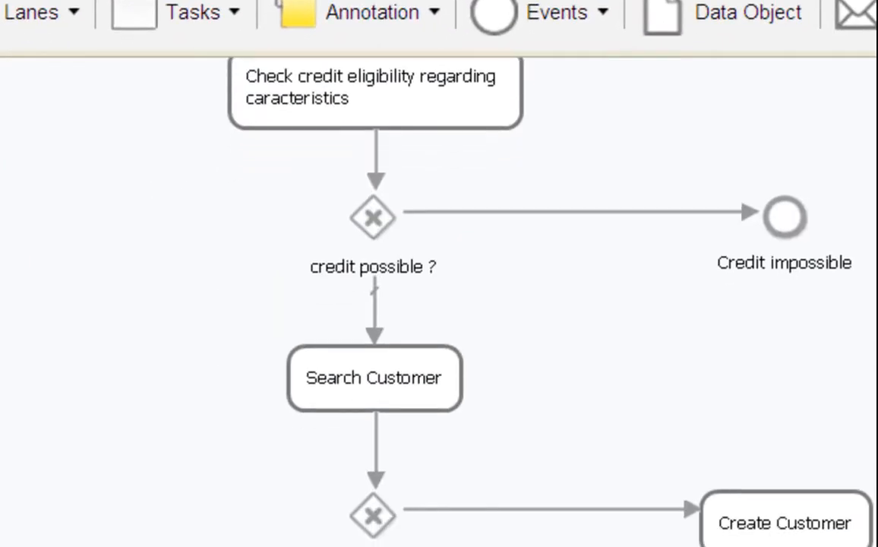
scroll(down, 3)
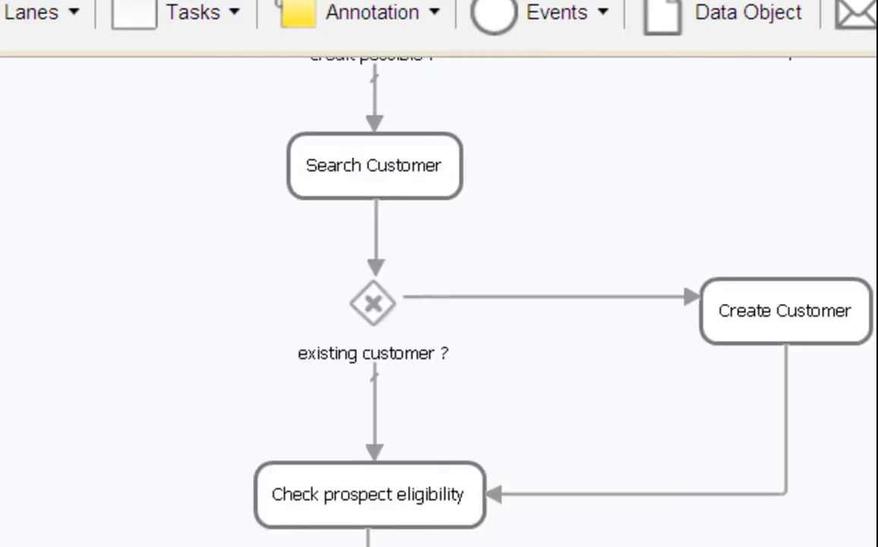
scroll(down, 3)
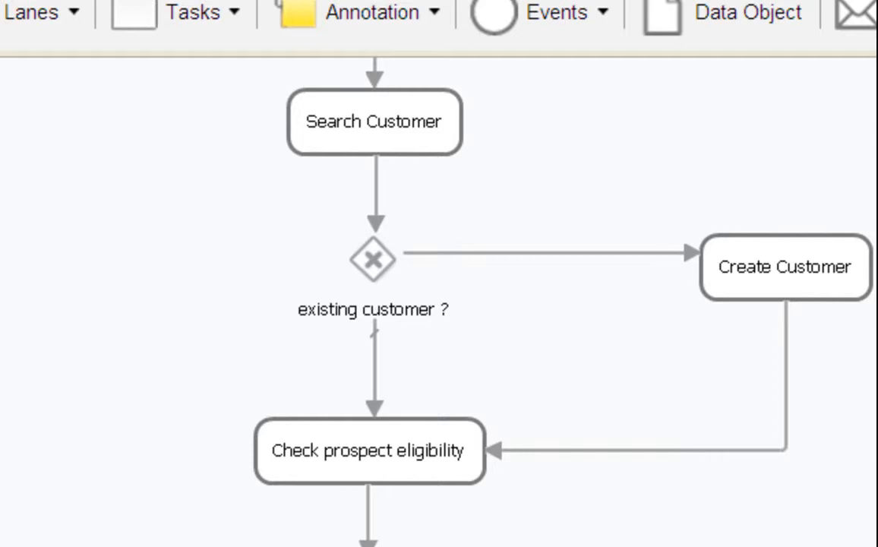
scroll(down, 3)
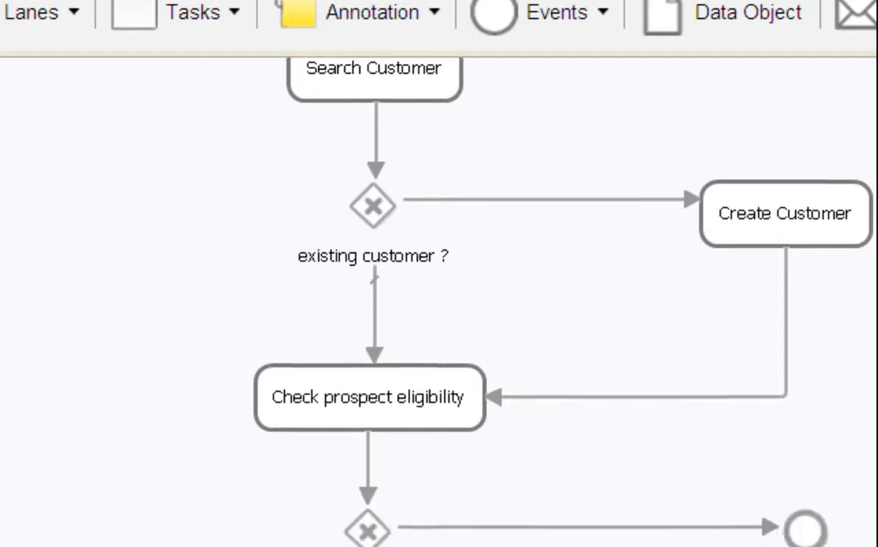
scroll(down, 3)
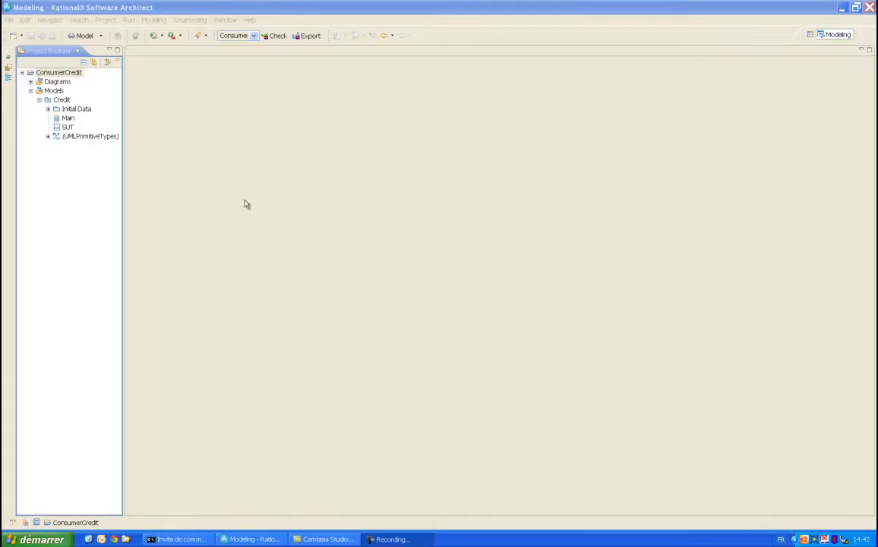
Start a Smartesting BPM import on the ConsumerCredit project with RRC as the source.
click(60, 73)
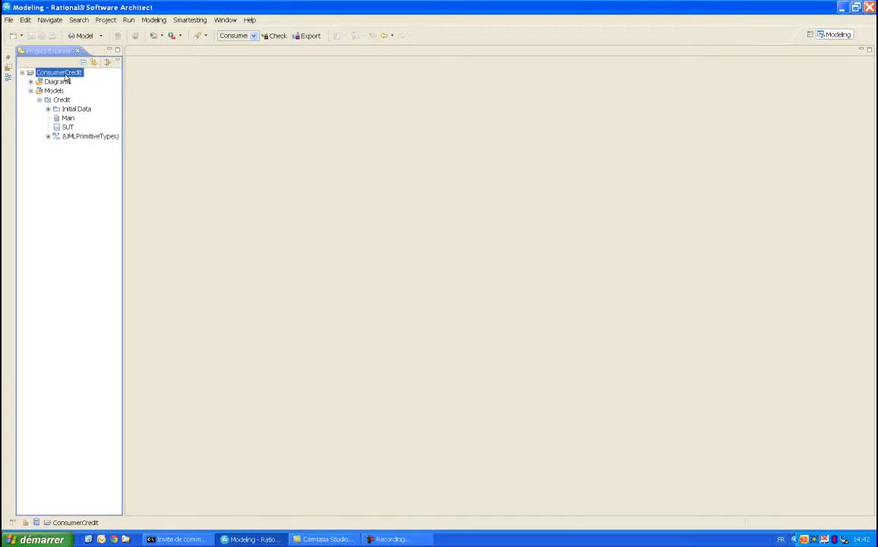
right_click(58, 73)
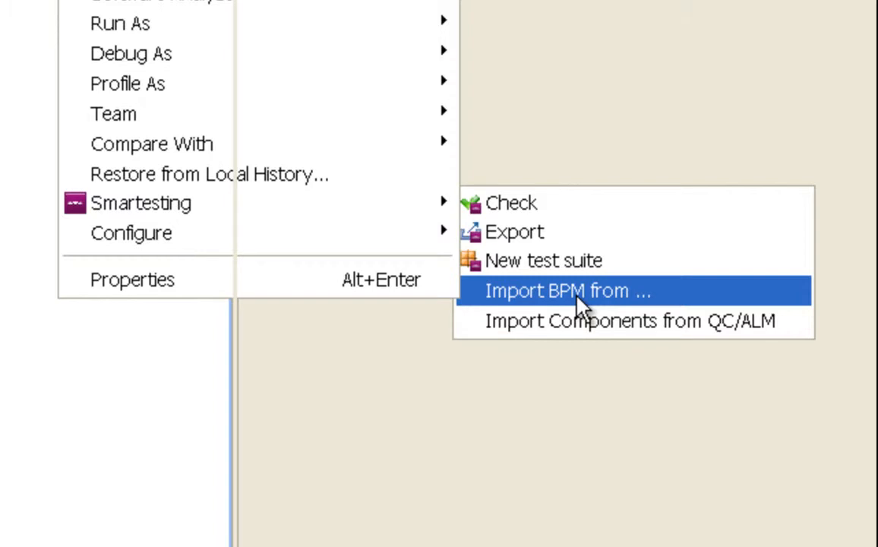
click(556, 290)
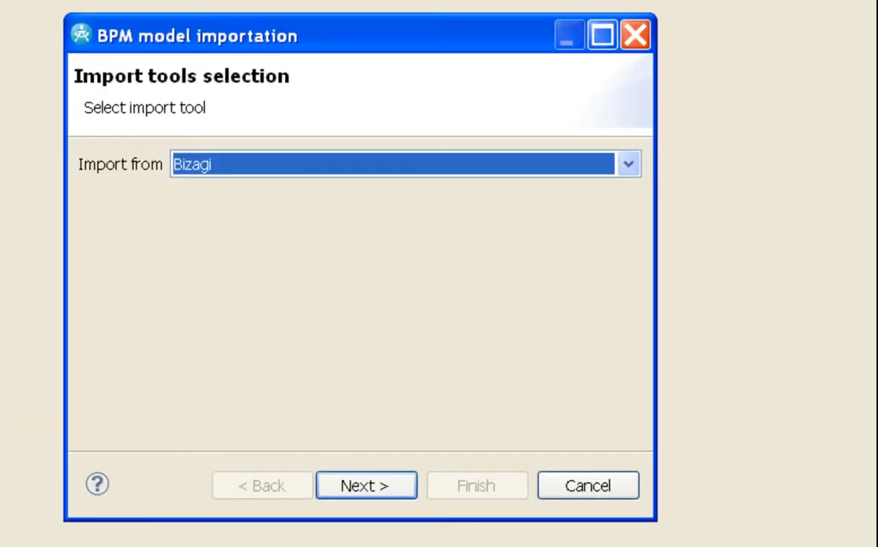
click(629, 164)
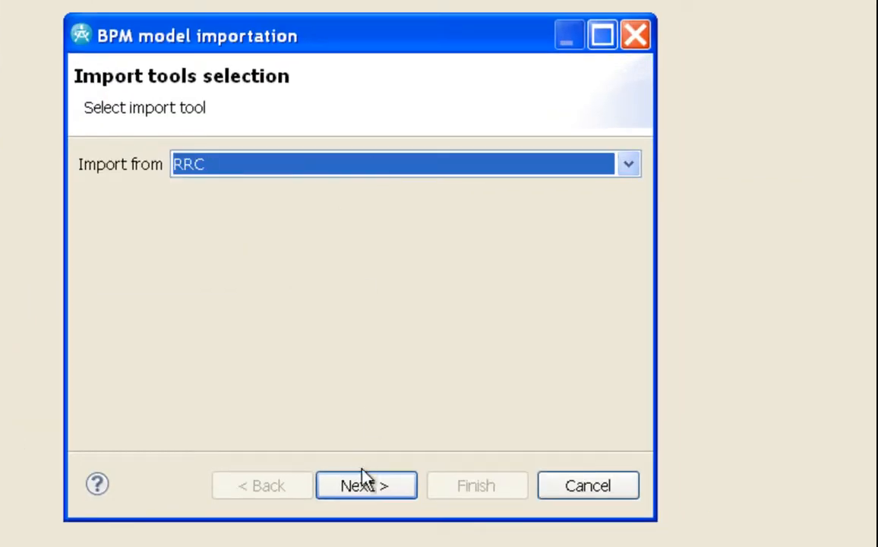
Connect to the Requirements Composer server and proceed to choosing the model to import.
click(366, 487)
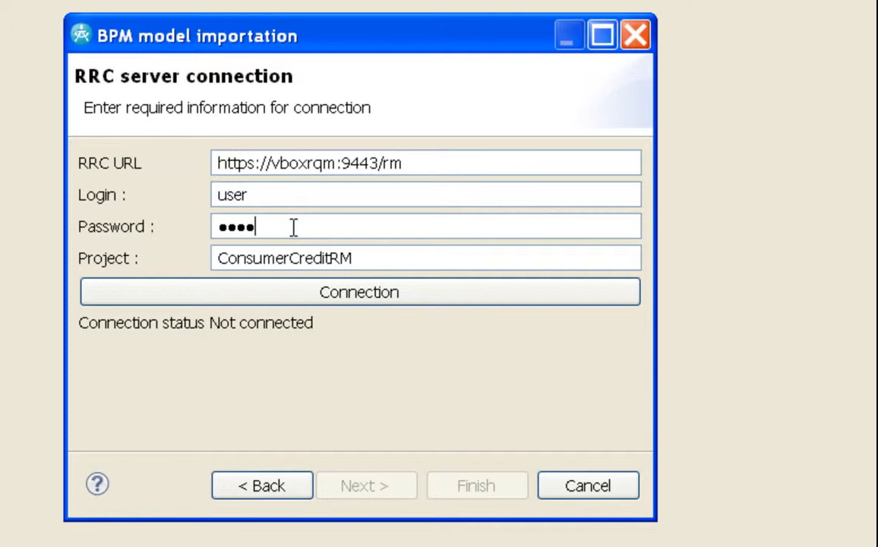
click(359, 291)
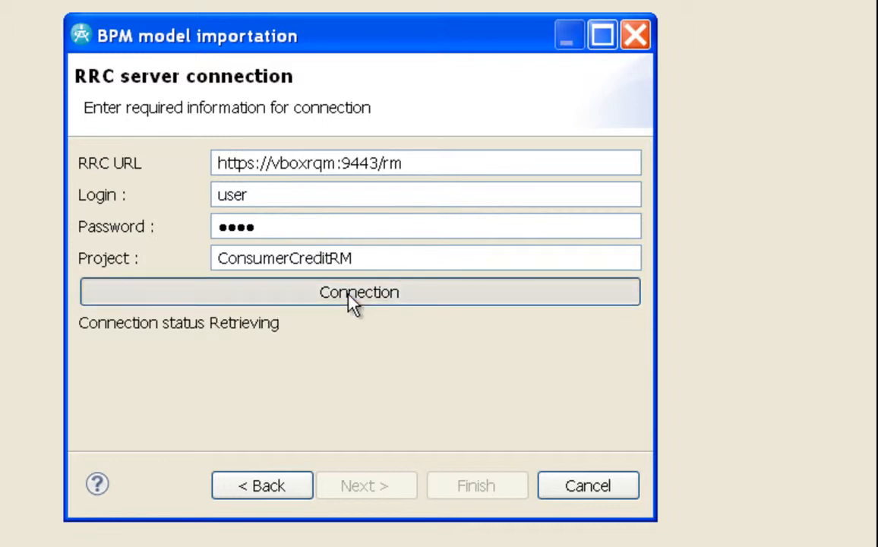
click(358, 292)
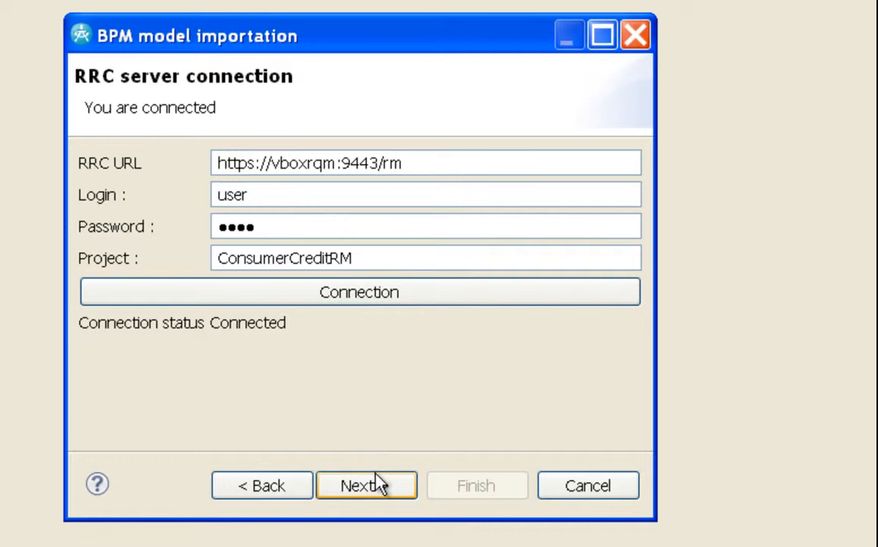
click(368, 486)
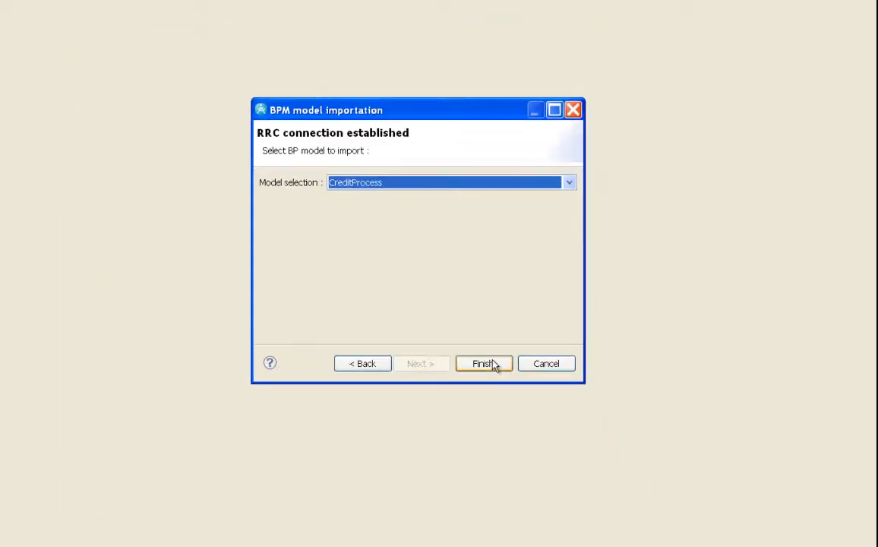
Import CreditProcess and open the CreditProcess.bpmx diagram from Project Explorer.
click(483, 363)
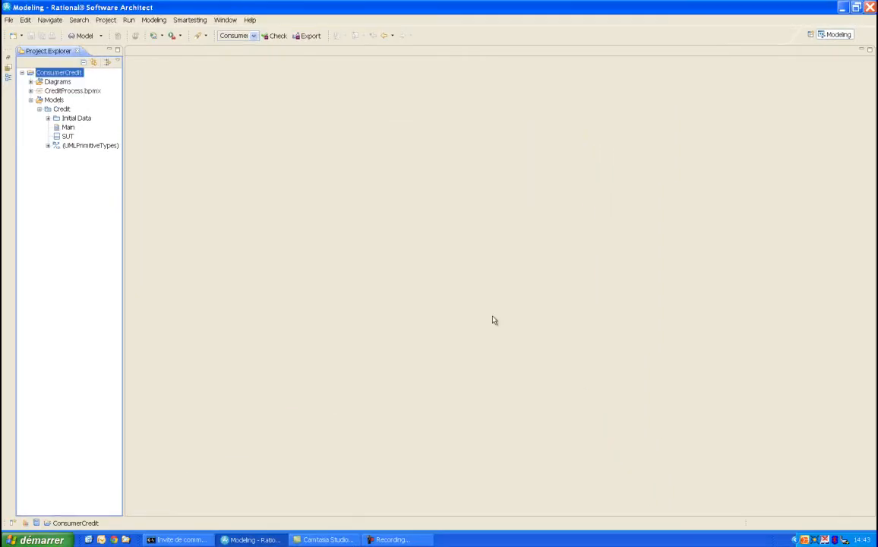
click(73, 91)
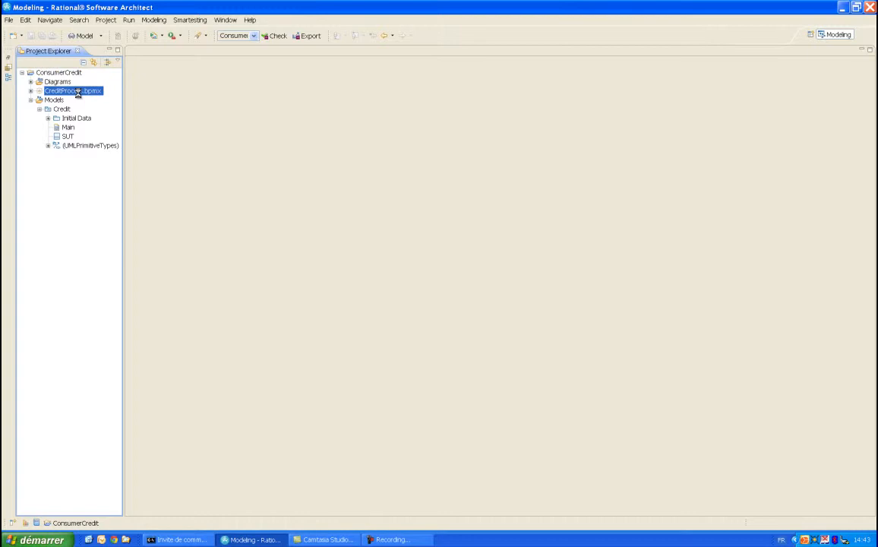
click(30, 91)
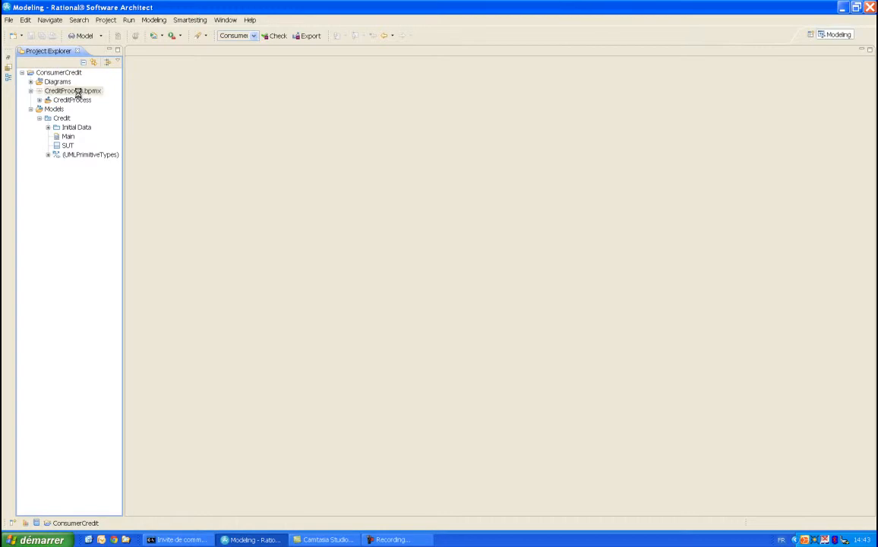
double_click(73, 91)
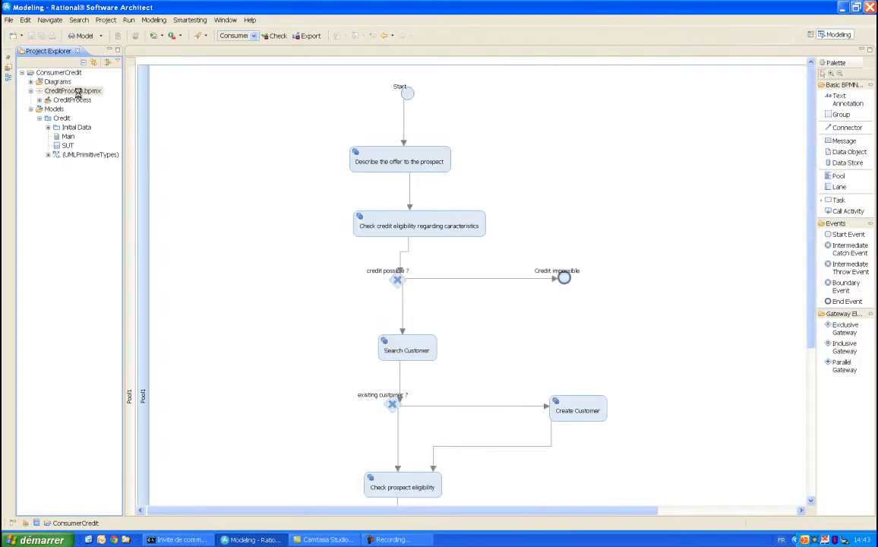
double_click(73, 91)
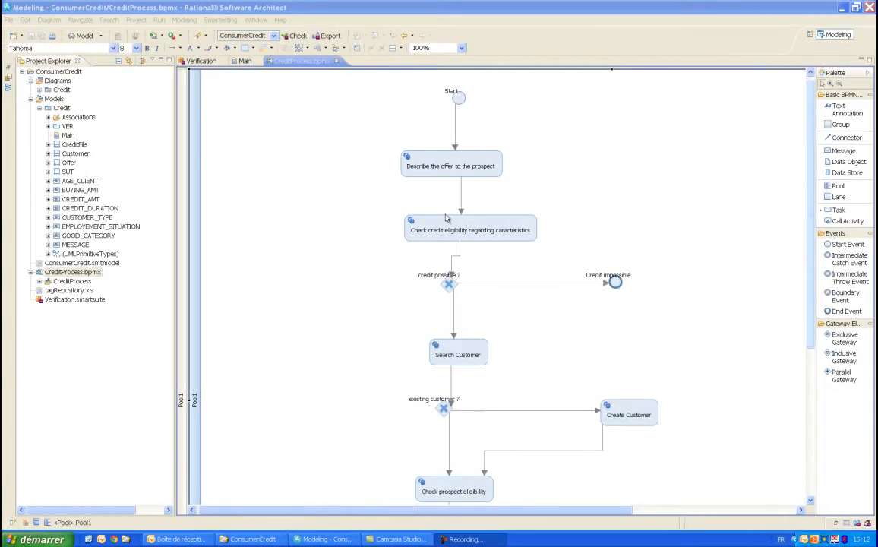
Select the 'Check credit eligibility regarding caracteristics' task in the diagram.
click(471, 231)
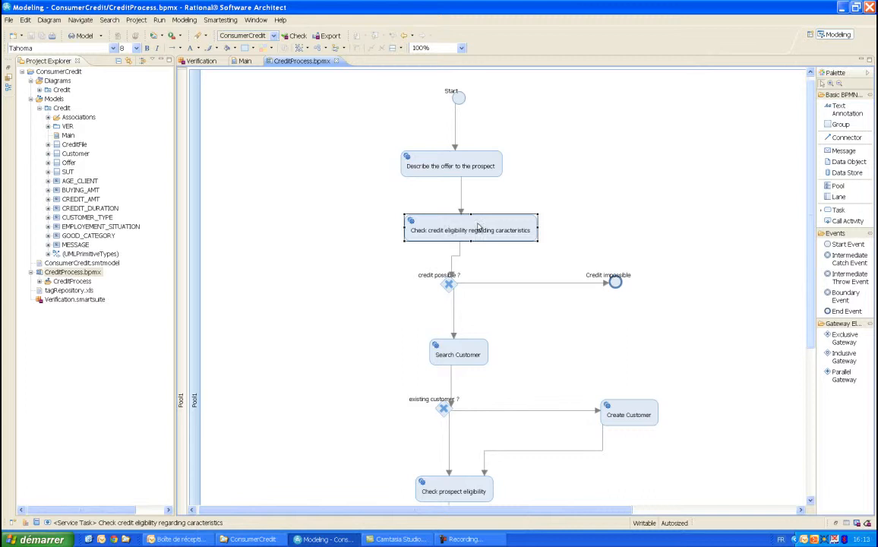
Open the eligibility task's decision table via Smartesting, then run Check on the model.
right_click(471, 229)
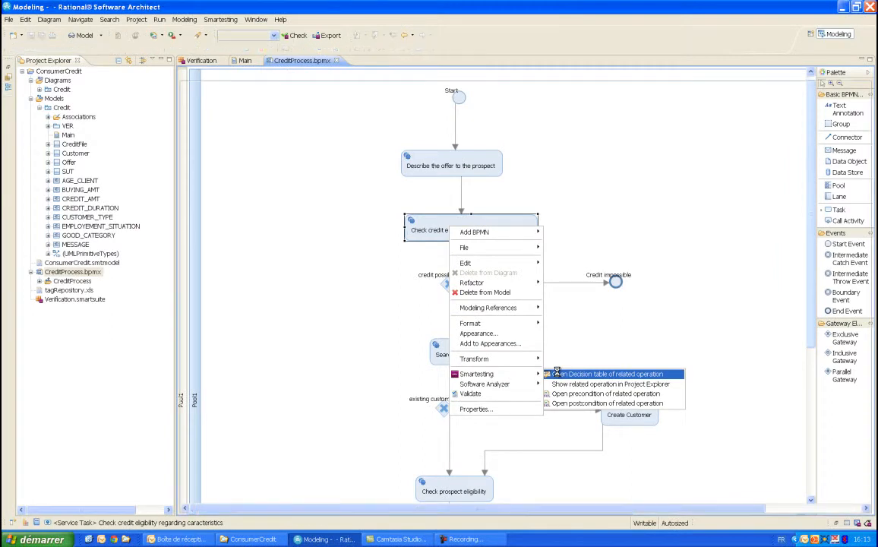
click(608, 373)
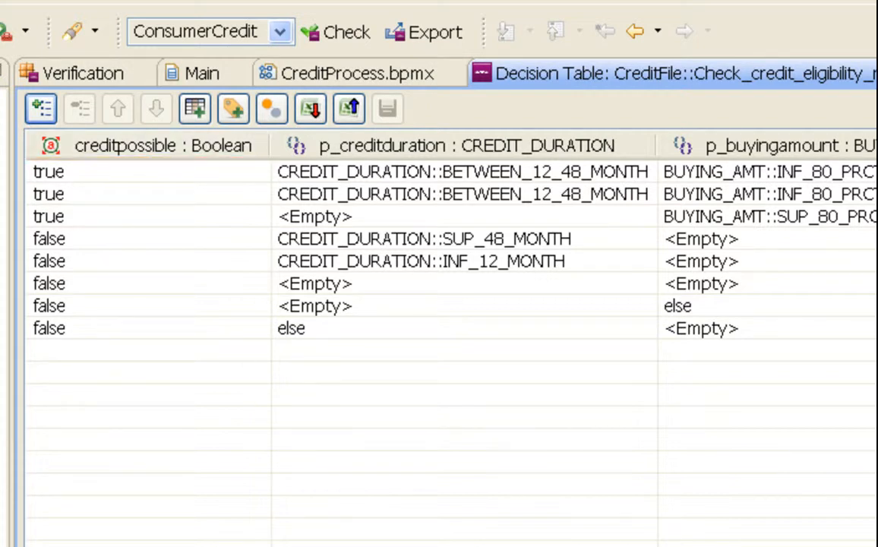
scroll(right, 3)
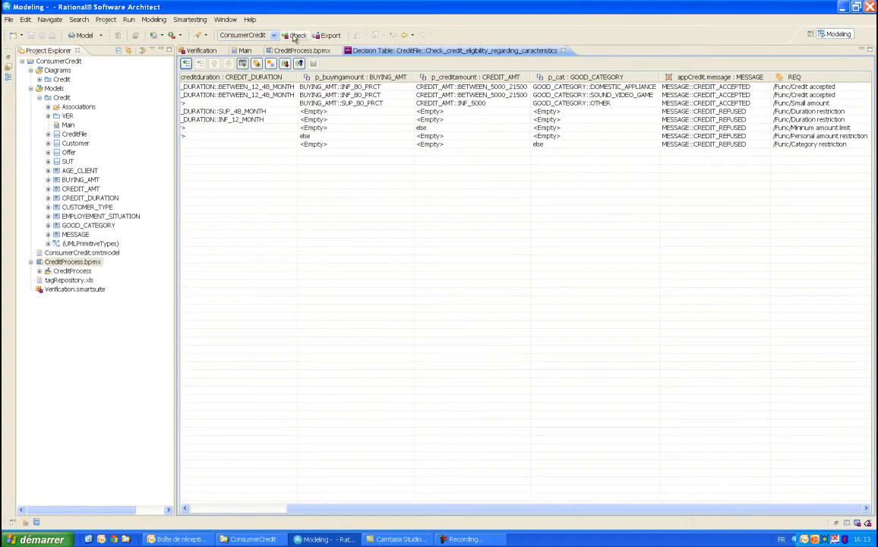
click(295, 35)
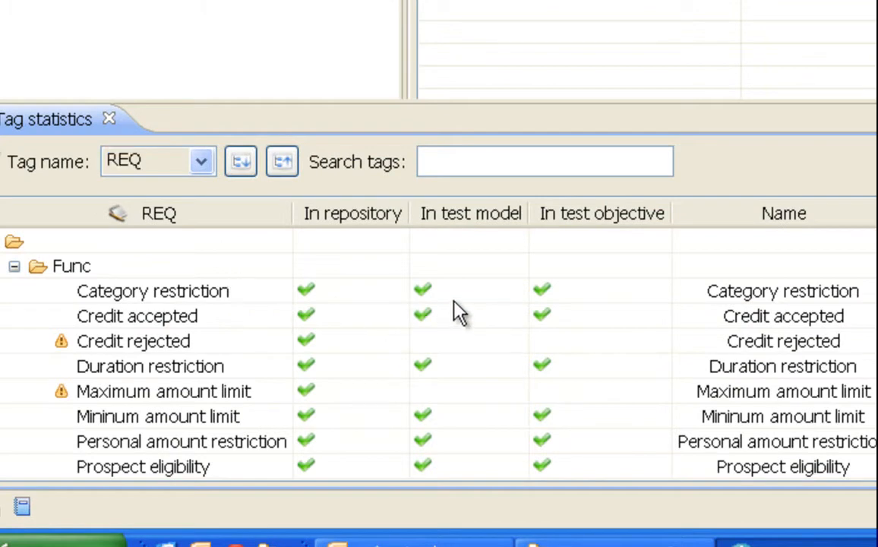
mouse_move(543, 291)
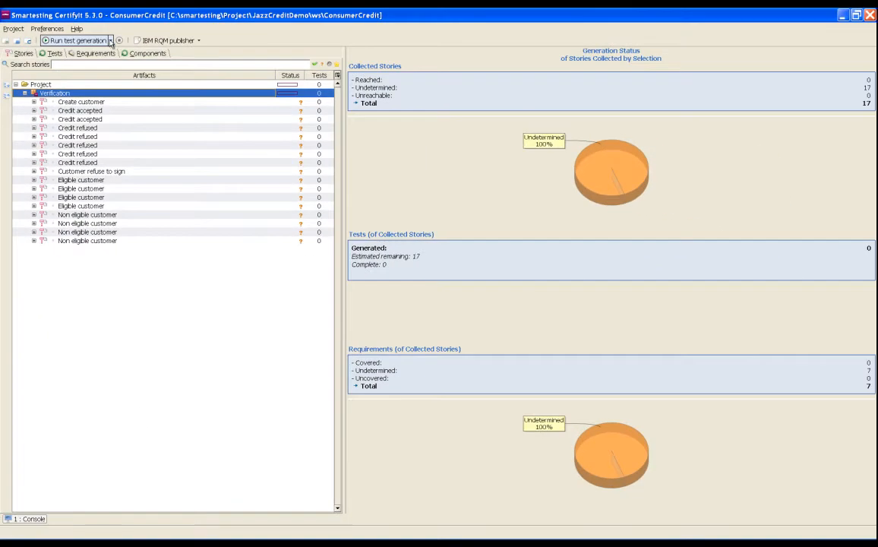
Run test generation for the stories, yielding 12 tests, and view the Tests list.
click(111, 39)
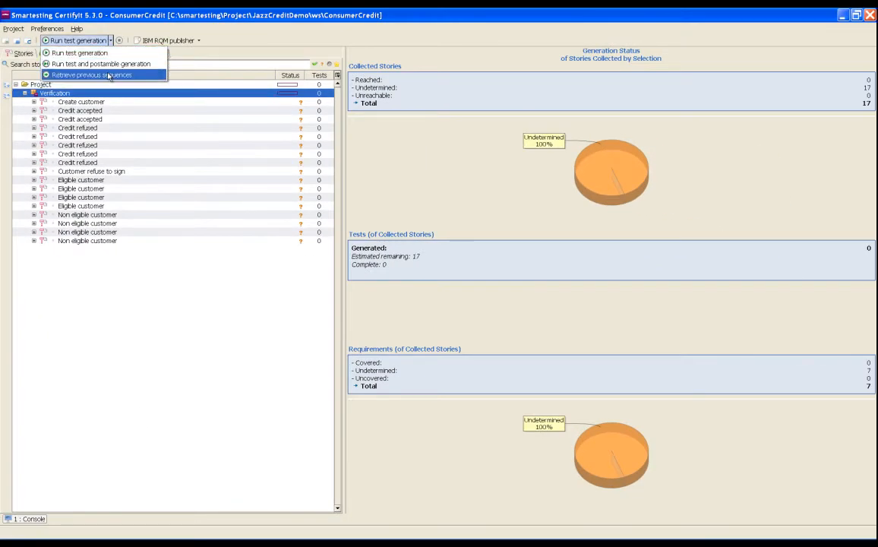
click(91, 74)
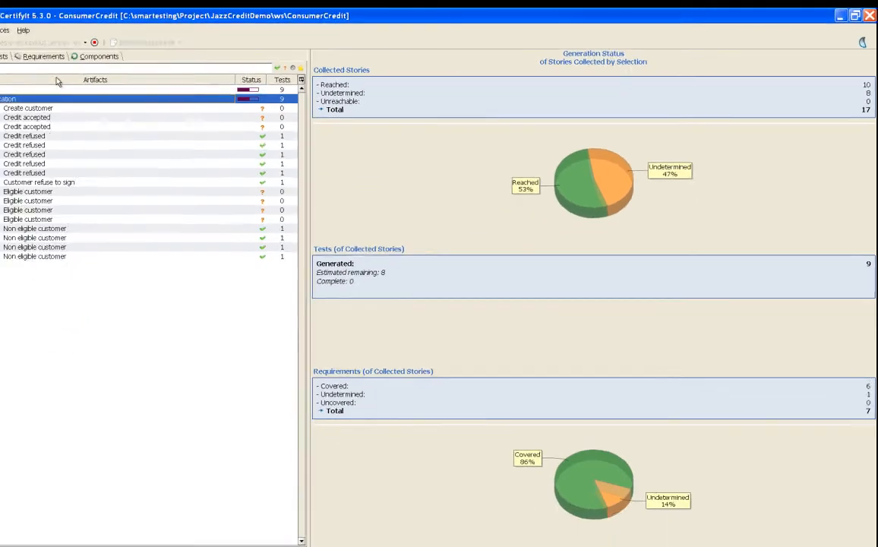
click(55, 53)
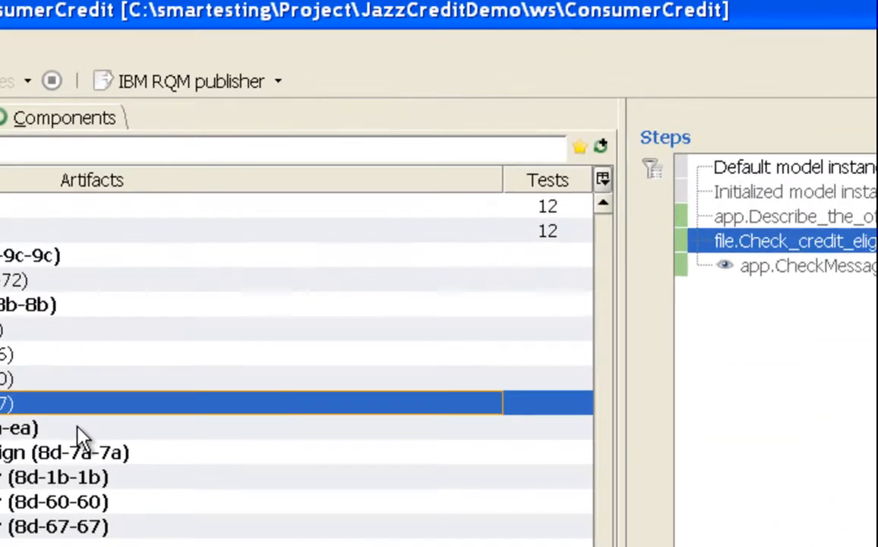
Publish the tests via IBM RQM publisher to the ConsumerCreditQM project area.
click(189, 83)
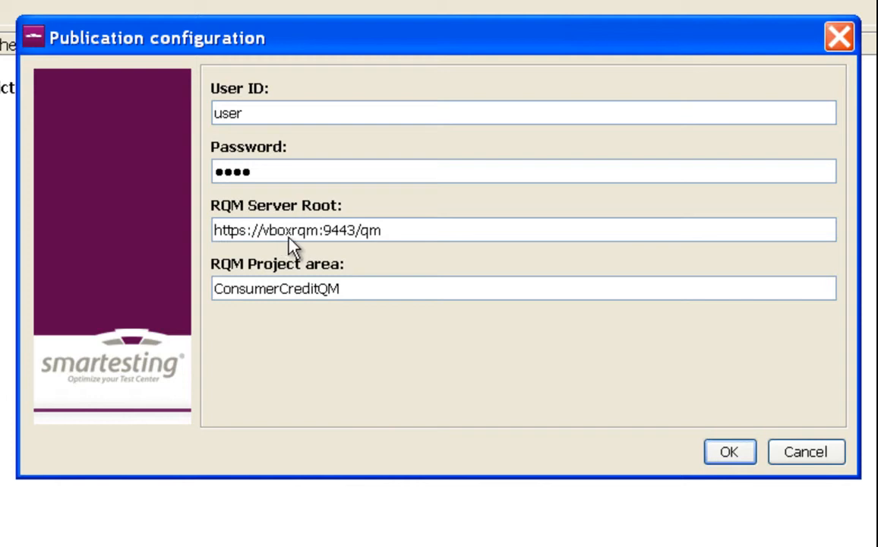
mouse_move(655, 461)
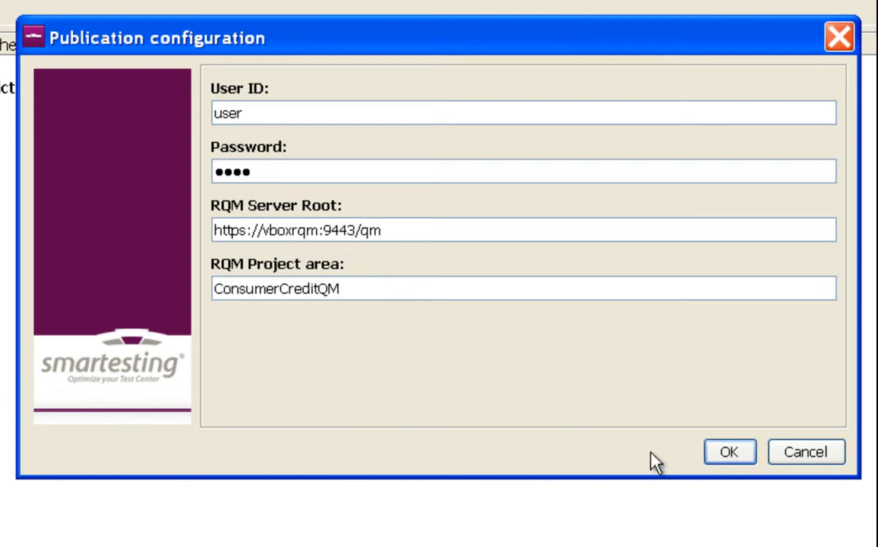
click(728, 451)
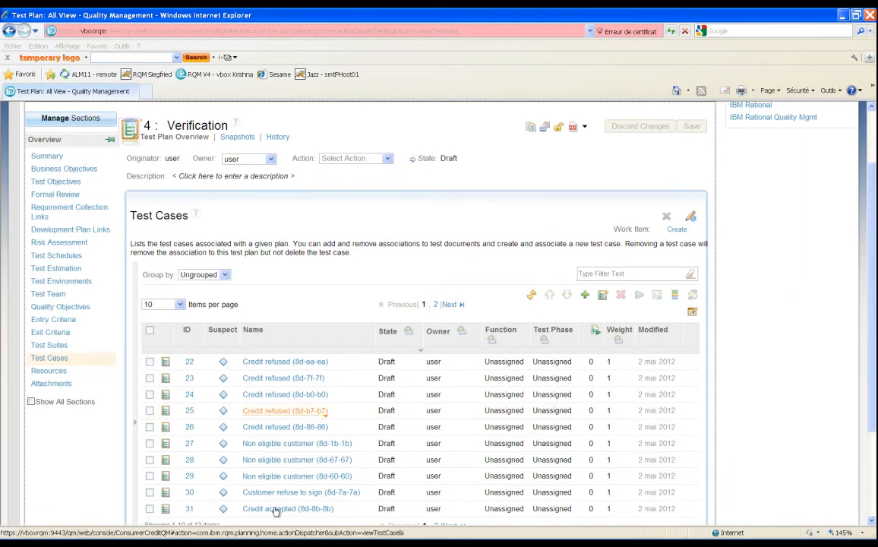
Open the 'Credit accepted (8d-8b-8b)' test case from the Verification test plan.
click(289, 507)
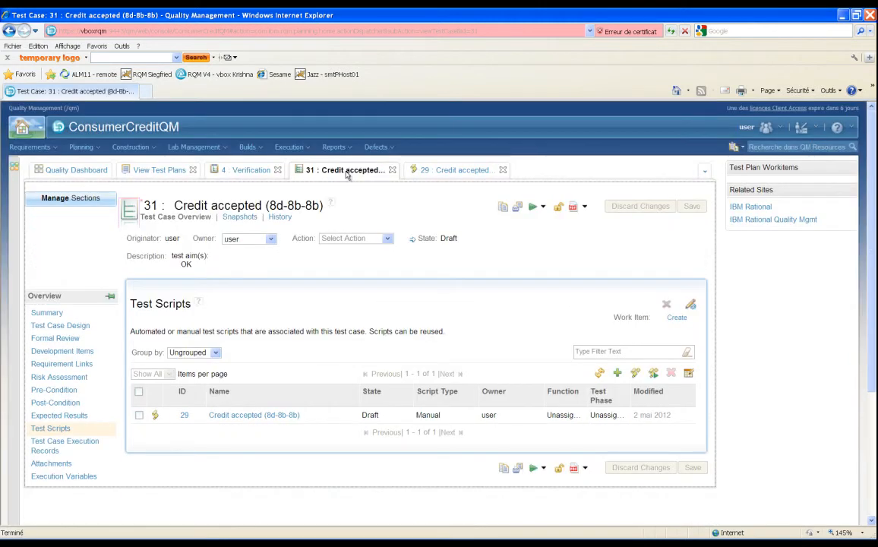